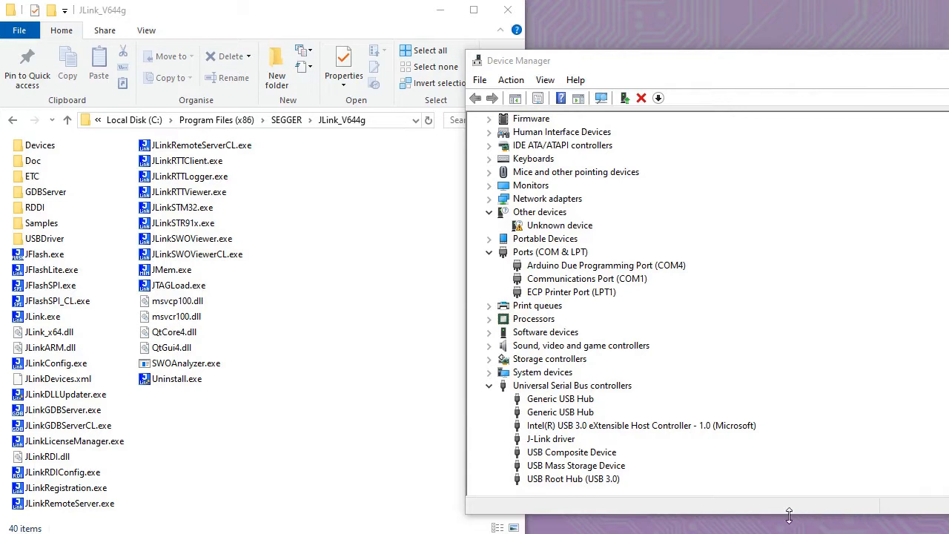
pyautogui.moveTo(567, 448)
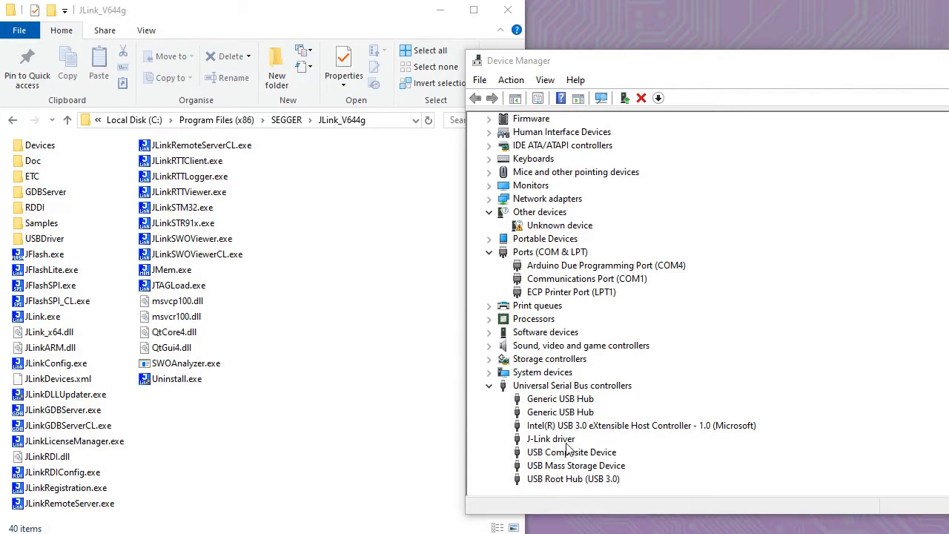
# View the J-Link driver's properties and its Driver details (Segger, version 2.70.8.0).
pyautogui.click(551, 439)
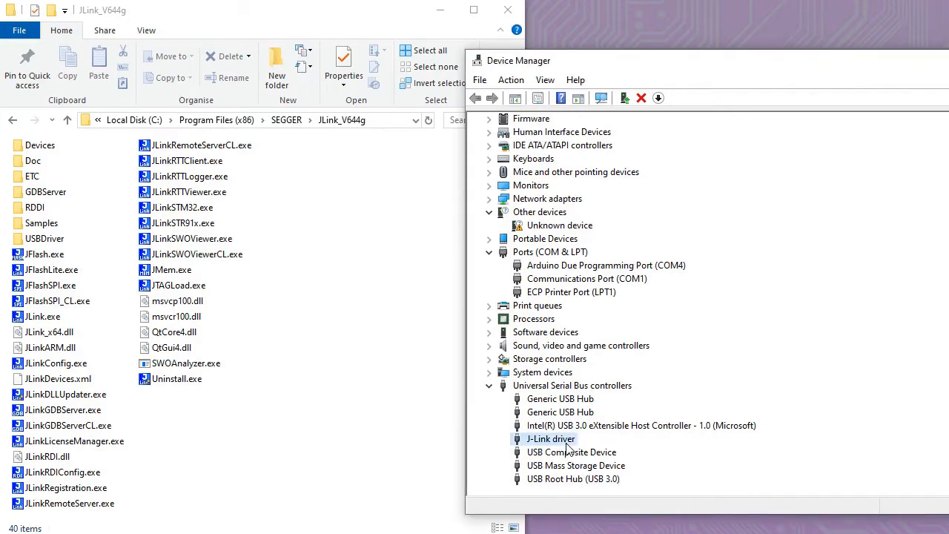
pyautogui.rightClick(550, 439)
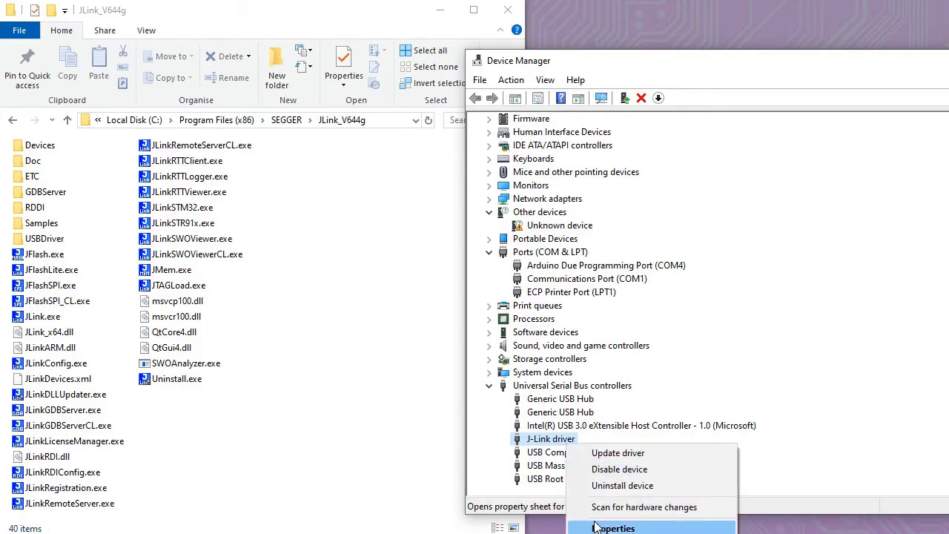
pyautogui.click(614, 528)
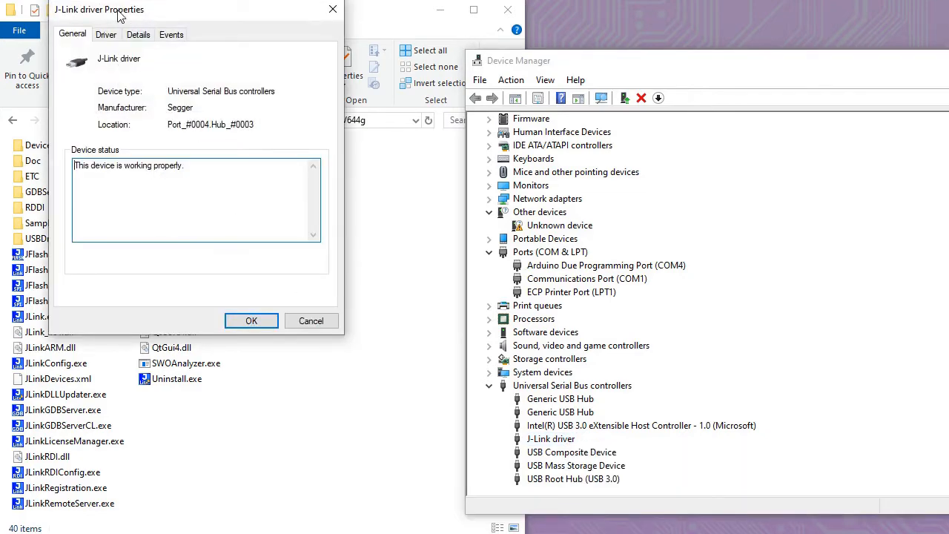
pyautogui.click(107, 34)
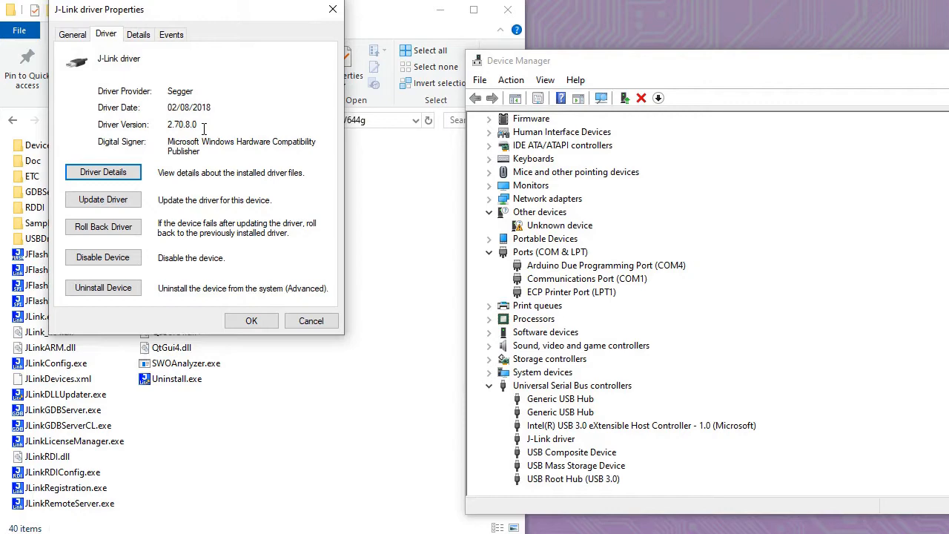
pyautogui.moveTo(241, 236)
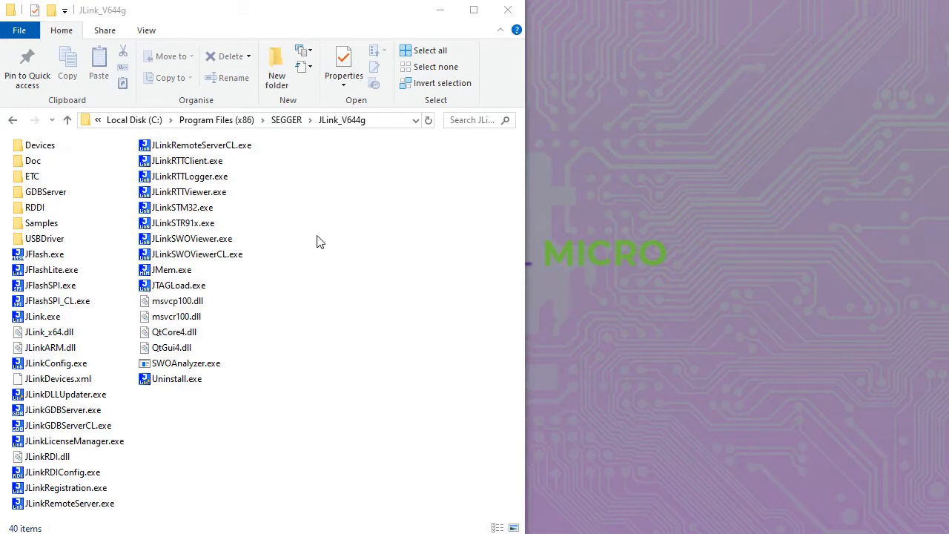
pyautogui.doubleClick(45, 237)
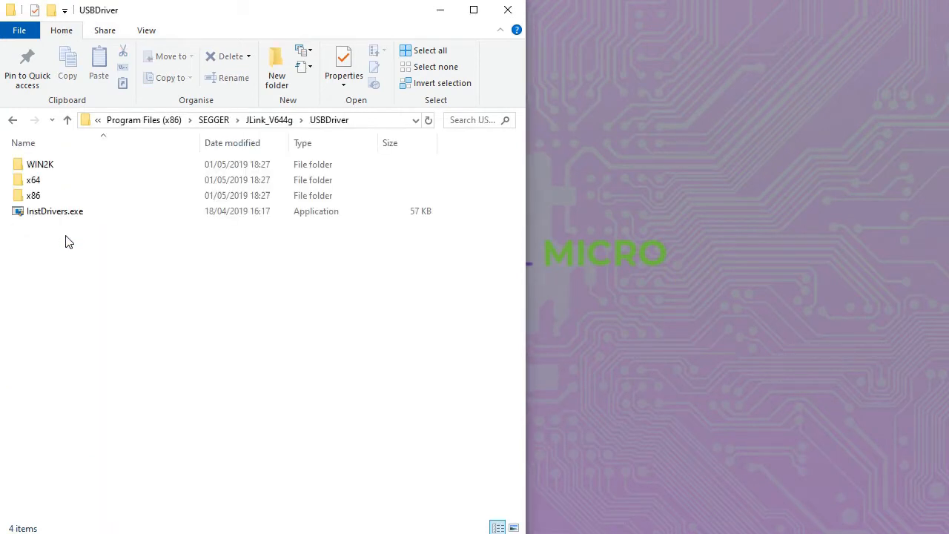
pyautogui.click(55, 211)
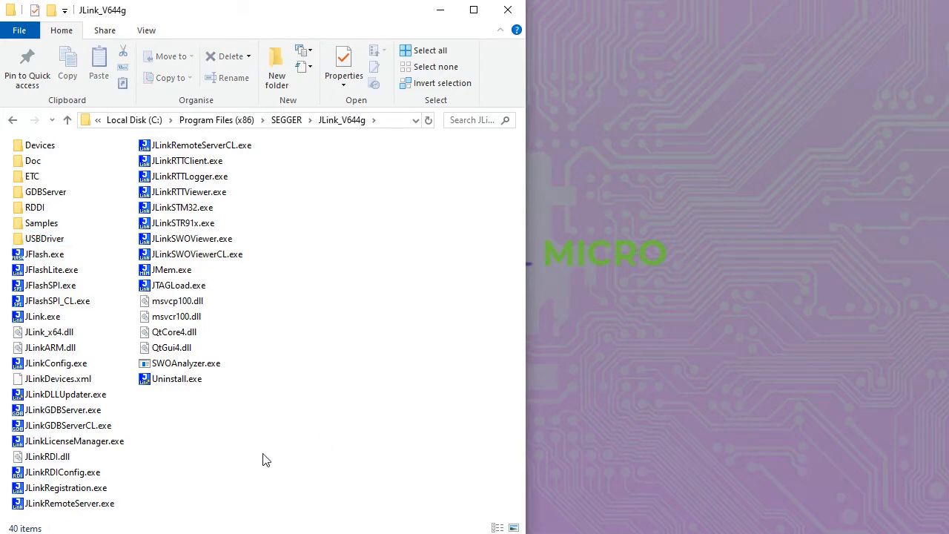
pyautogui.click(62, 409)
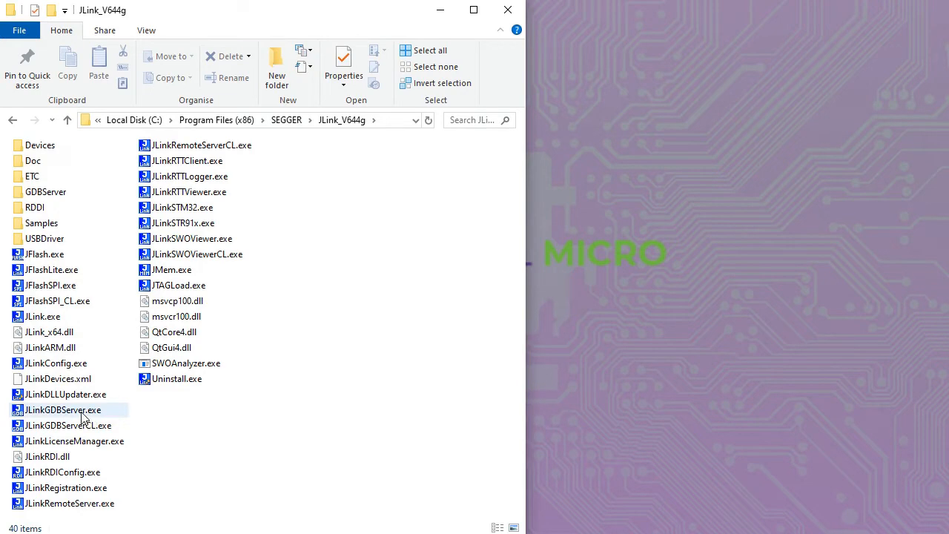
pyautogui.click(62, 410)
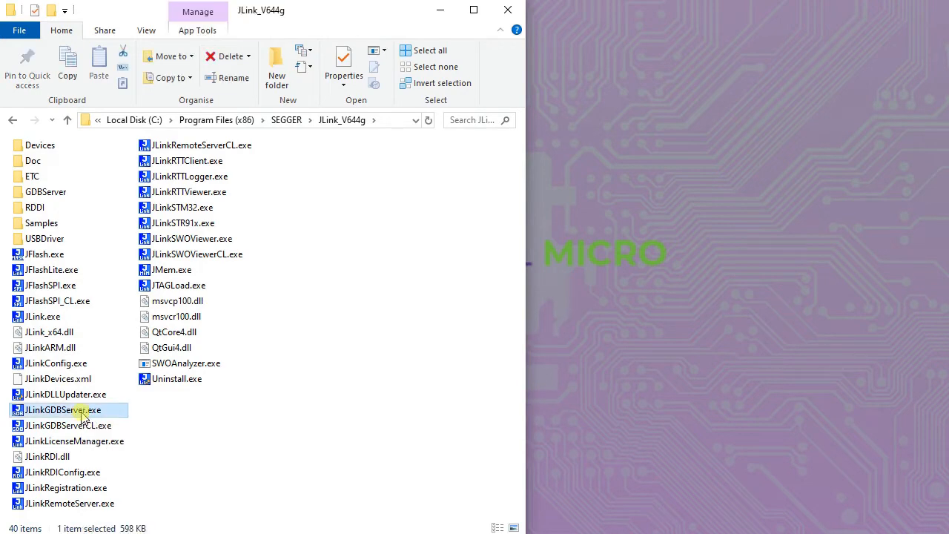
pyautogui.doubleClick(62, 409)
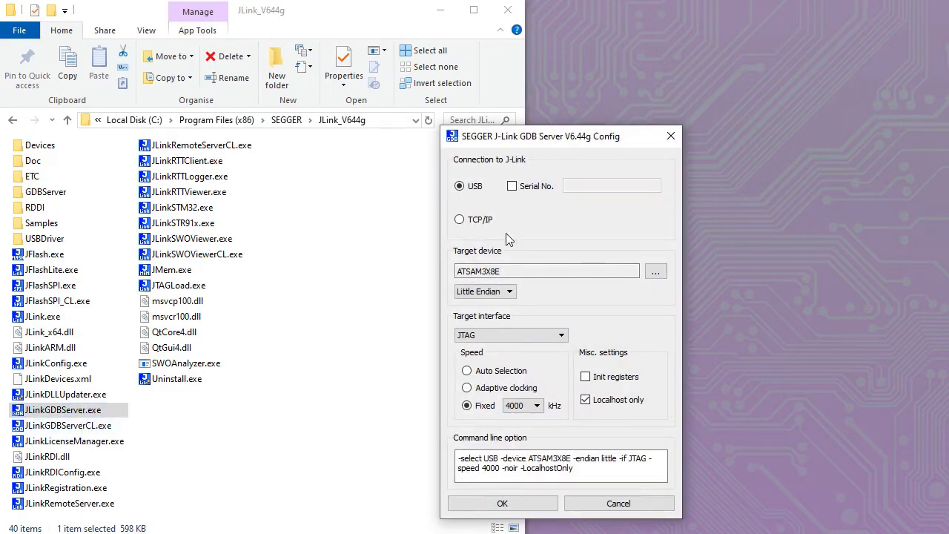
pyautogui.moveTo(540, 136); pyautogui.dragTo(444, 92)
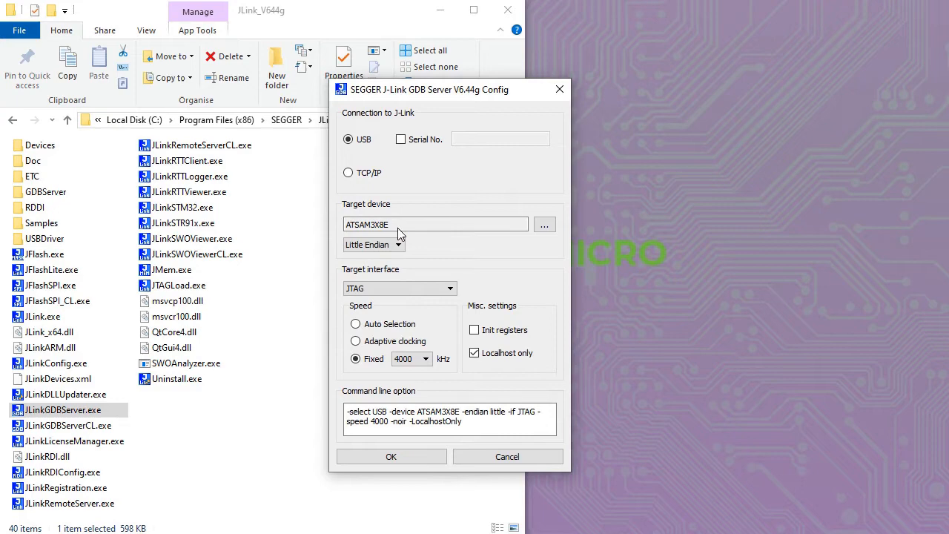
pyautogui.click(544, 224)
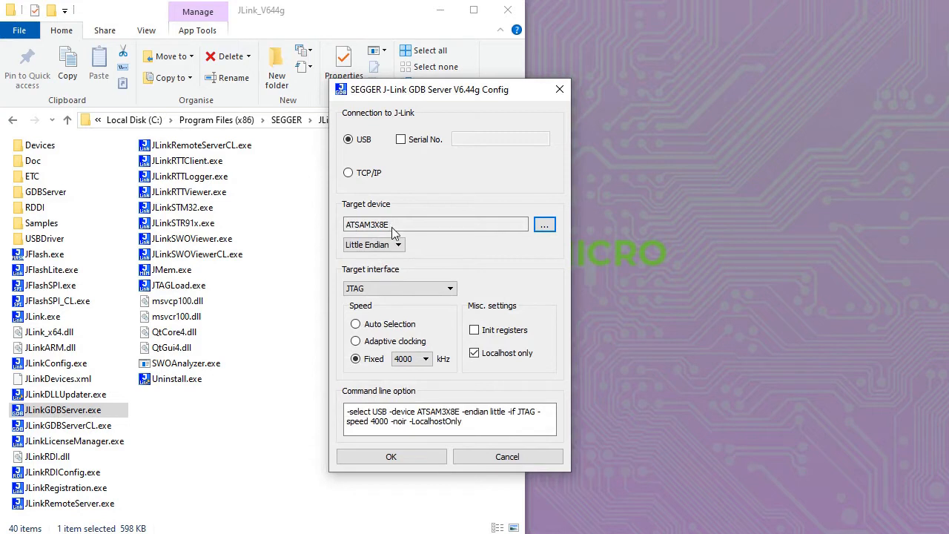
pyautogui.moveTo(498, 249)
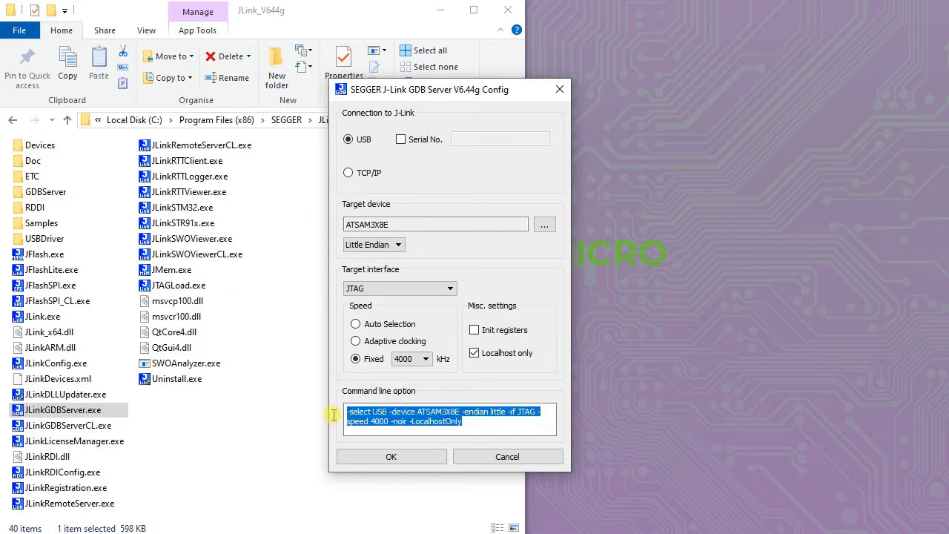
pyautogui.moveTo(487, 427)
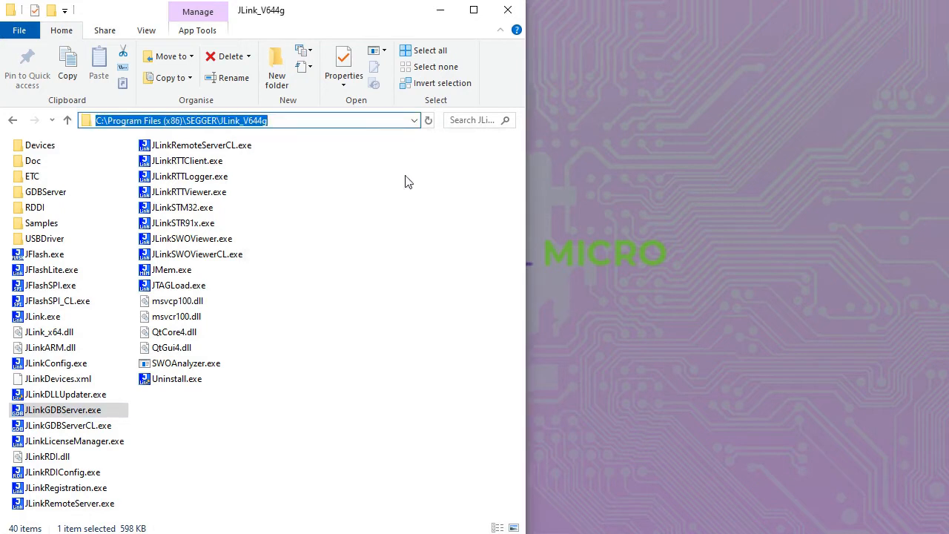
pyautogui.click(497, 288)
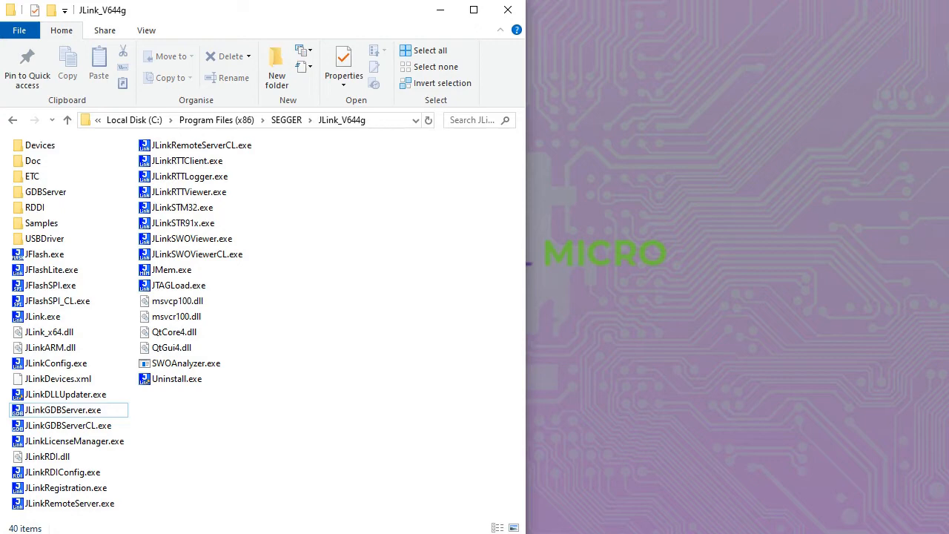
pyautogui.moveTo(912, 513)
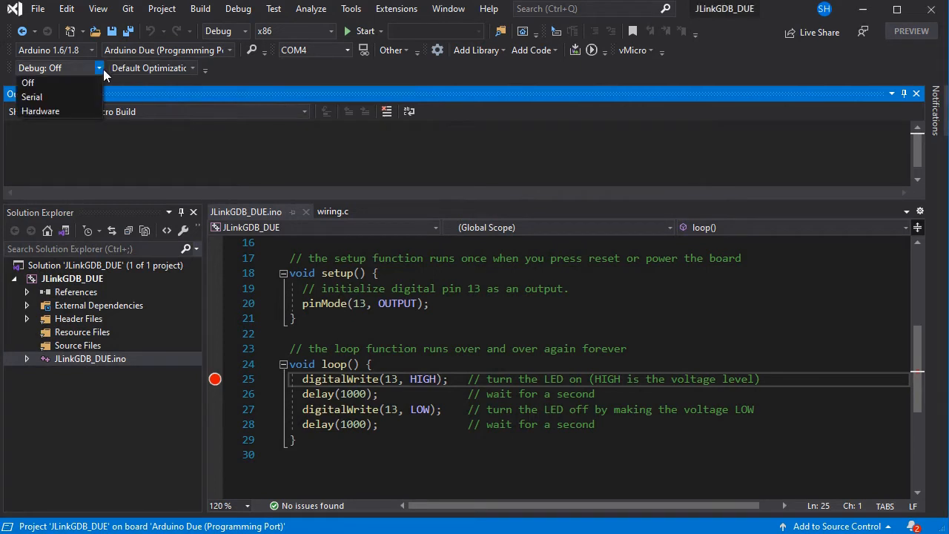
# Choose Hardware debugging with No Project + Libraries Optimization and upload the sketch to the Due.
pyautogui.click(42, 111)
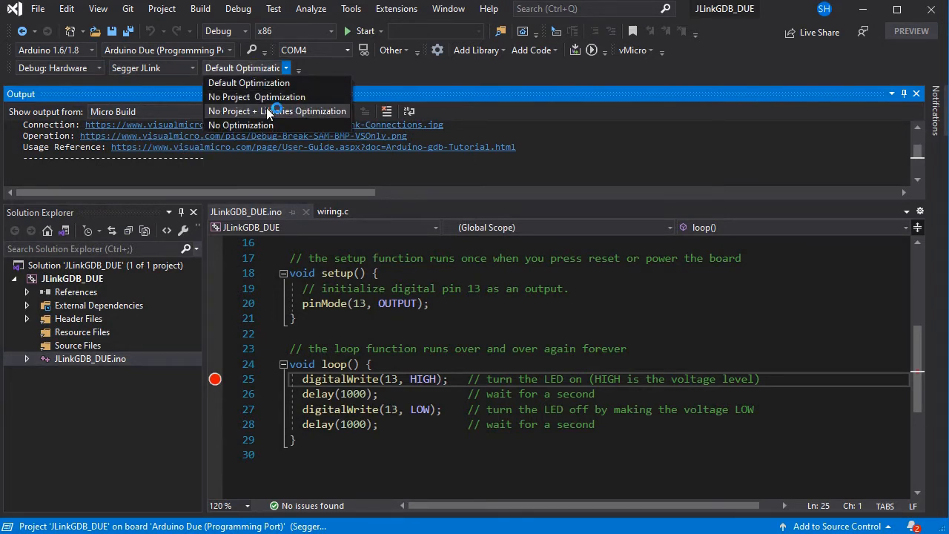
pyautogui.click(256, 96)
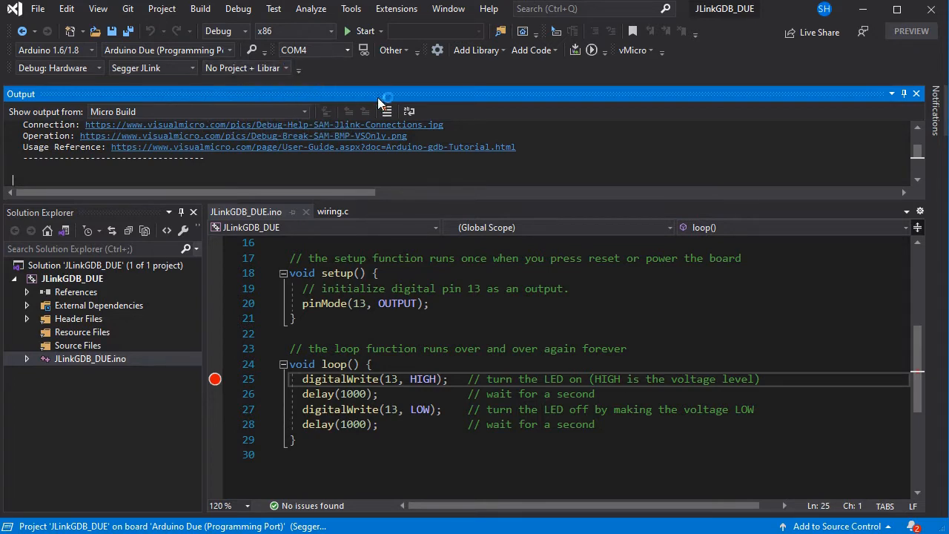
pyautogui.moveTo(592, 50)
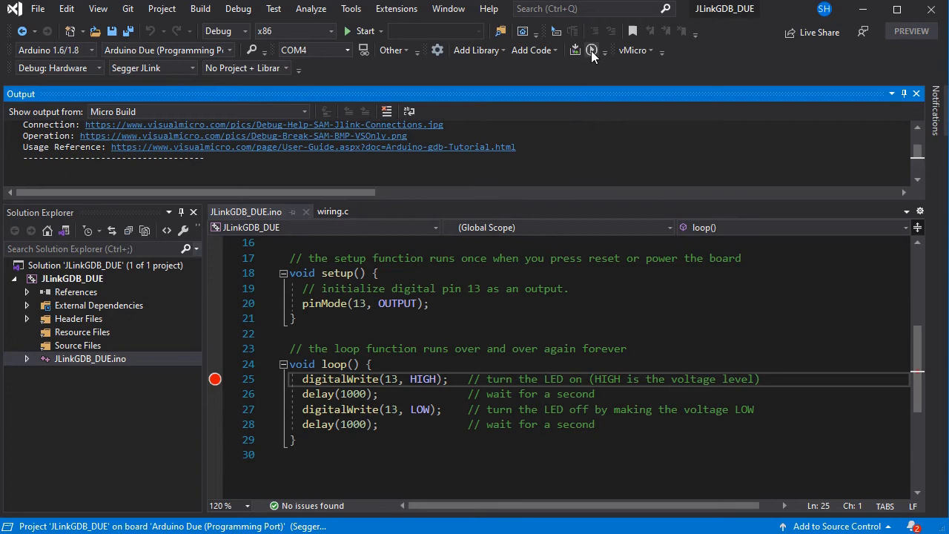
pyautogui.click(592, 51)
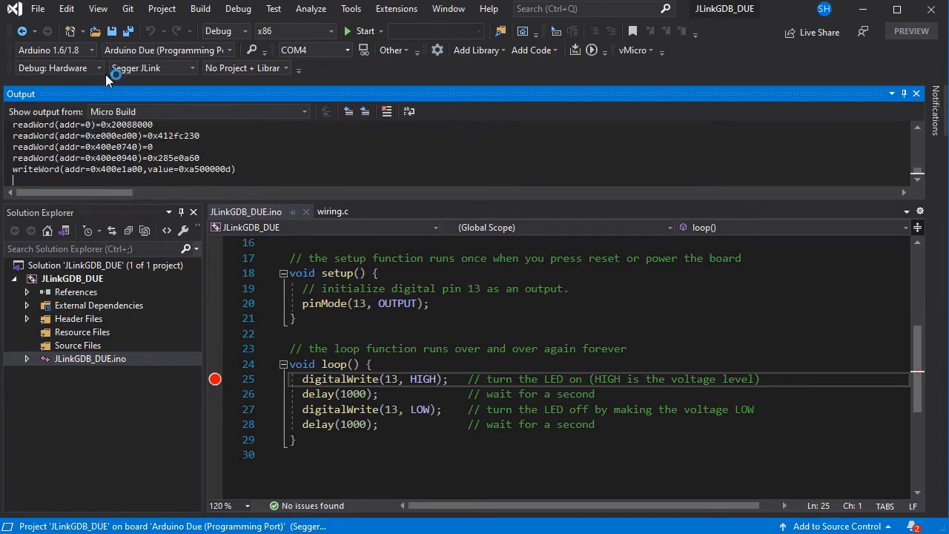
# Start debugging JLinkGDB_DUE and acknowledge the 'Unable to start debugging' GDB error.
pyautogui.click(237, 9)
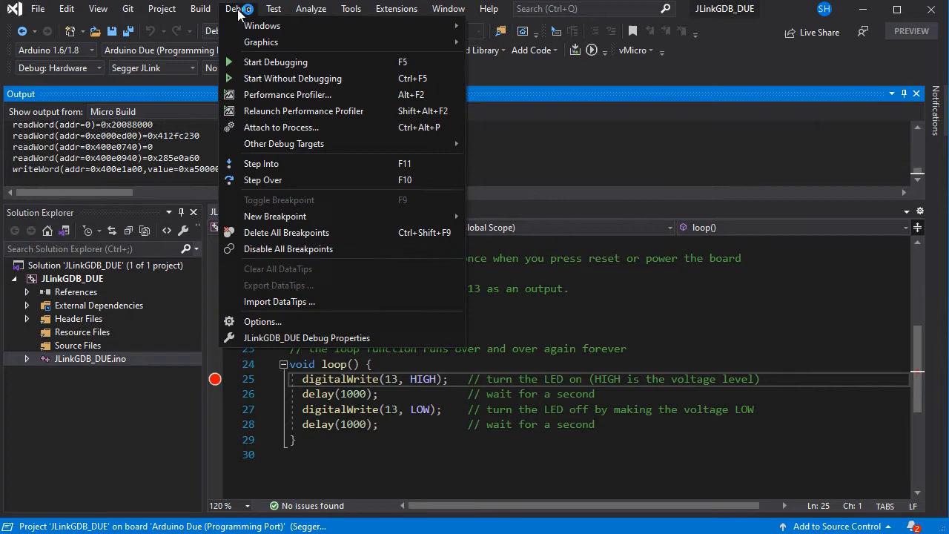
pyautogui.moveTo(304, 127)
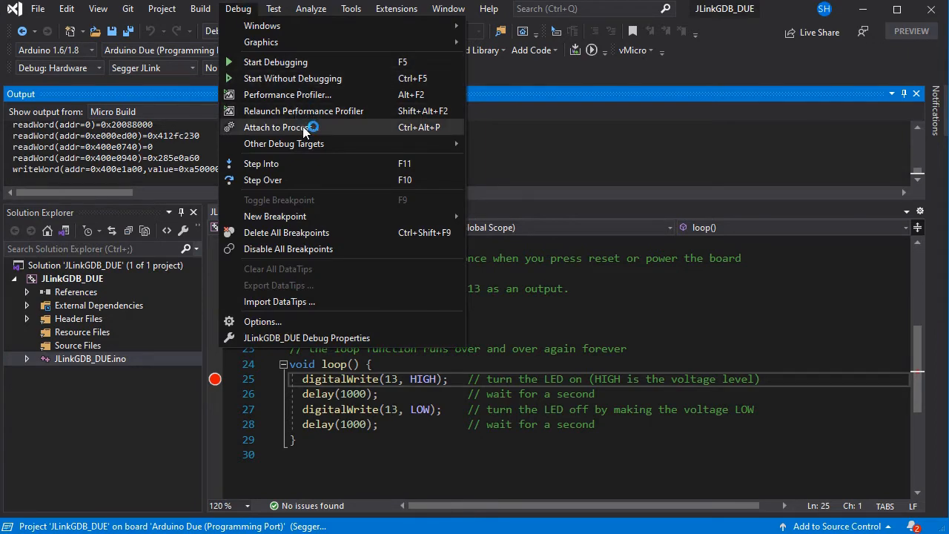
pyautogui.moveTo(356, 127)
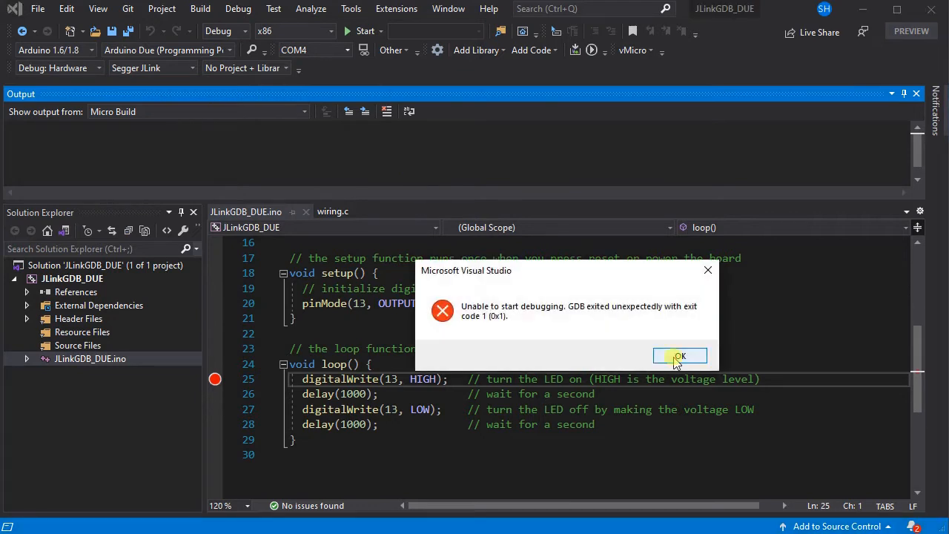
pyautogui.click(680, 356)
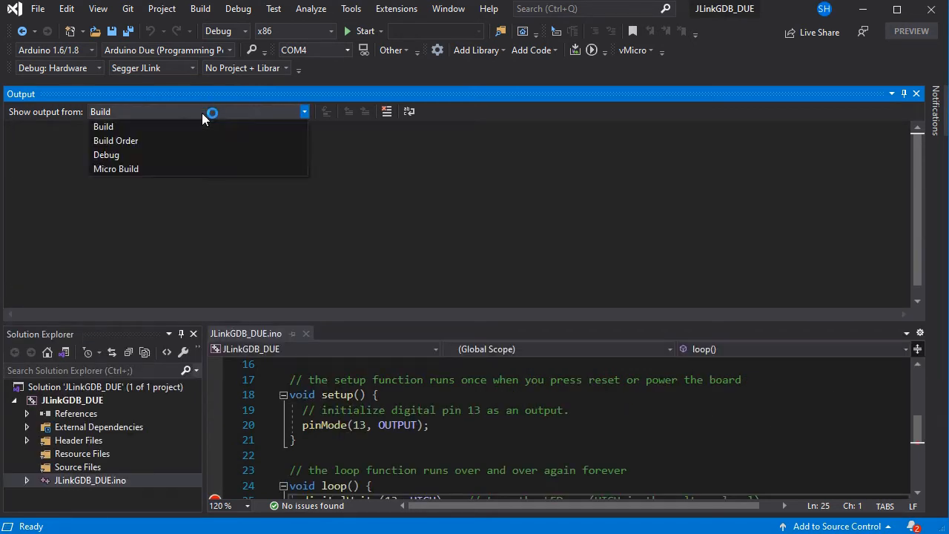
# Show the Micro Build output and add a Custom GDB Debugger (Advanced) launch file via the vMicro menu.
pyautogui.click(116, 169)
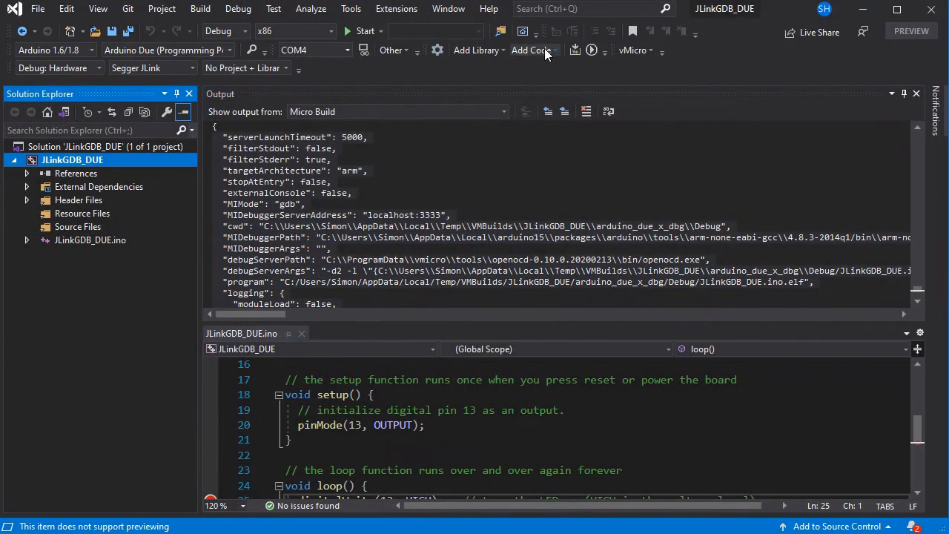
pyautogui.click(553, 51)
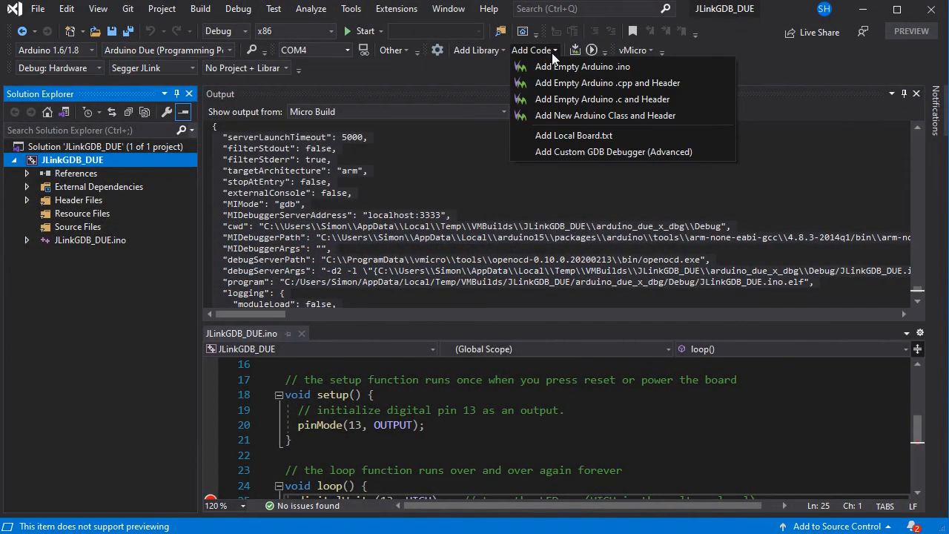
pyautogui.click(635, 50)
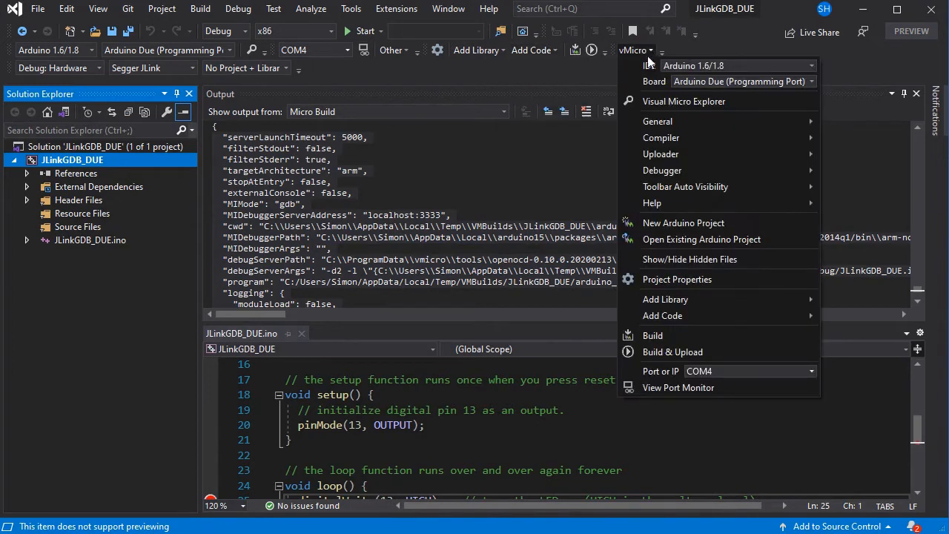
pyautogui.moveTo(661, 315)
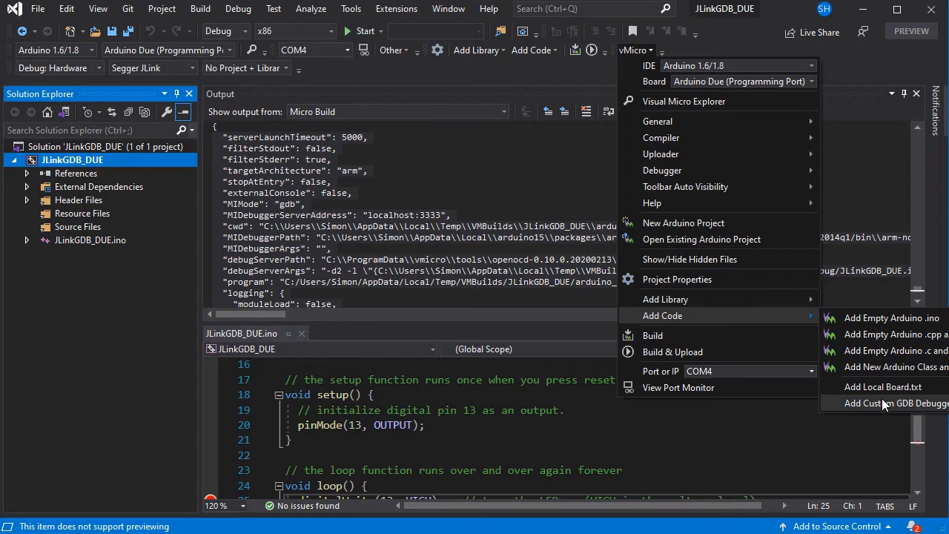
pyautogui.click(882, 386)
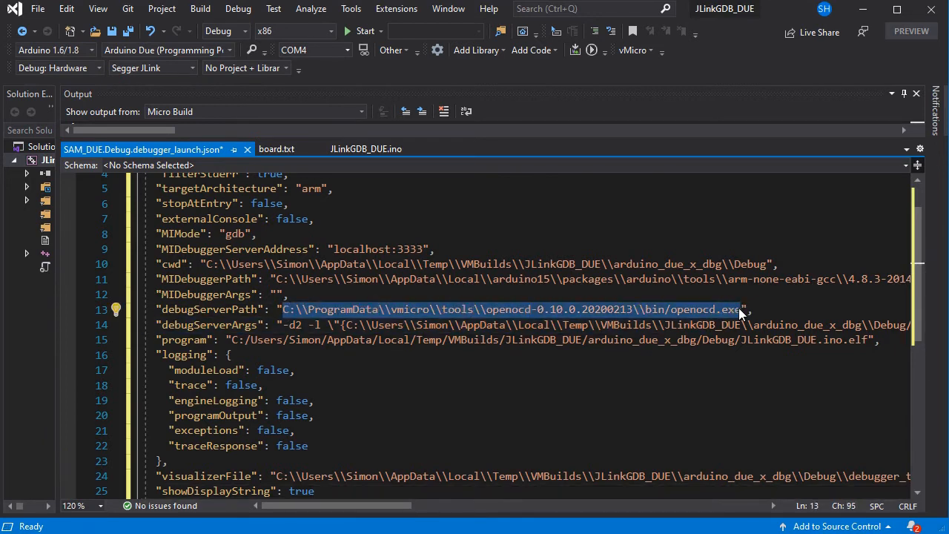
# Replace debugServerPath with C:\Program Files (x86)\SEGGER\JLink_V644g and select the server port to change.
pyautogui.press('Delete')
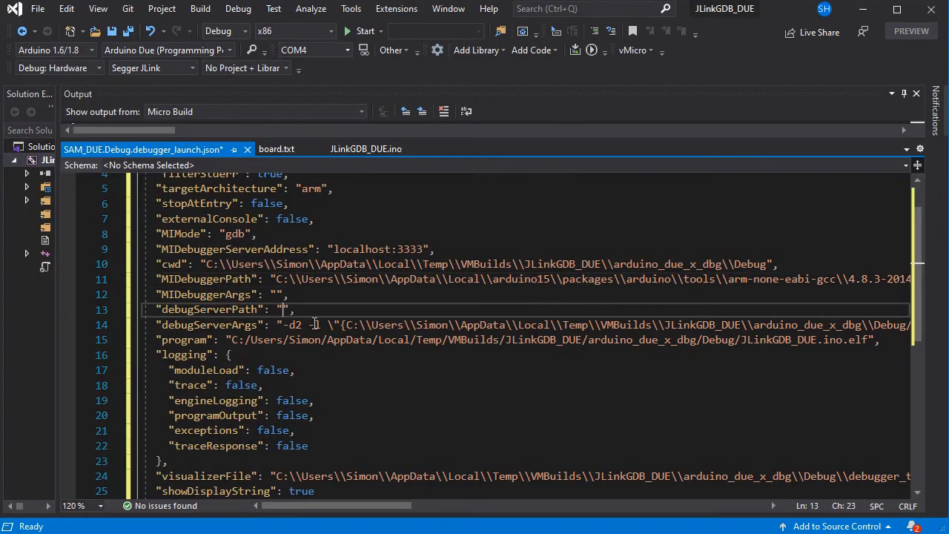
pyautogui.write('C:\\\\Program Files (x86)\\\\SEGGER\\\\JLink_V644g\\\\JLinkGDBServer.exe')
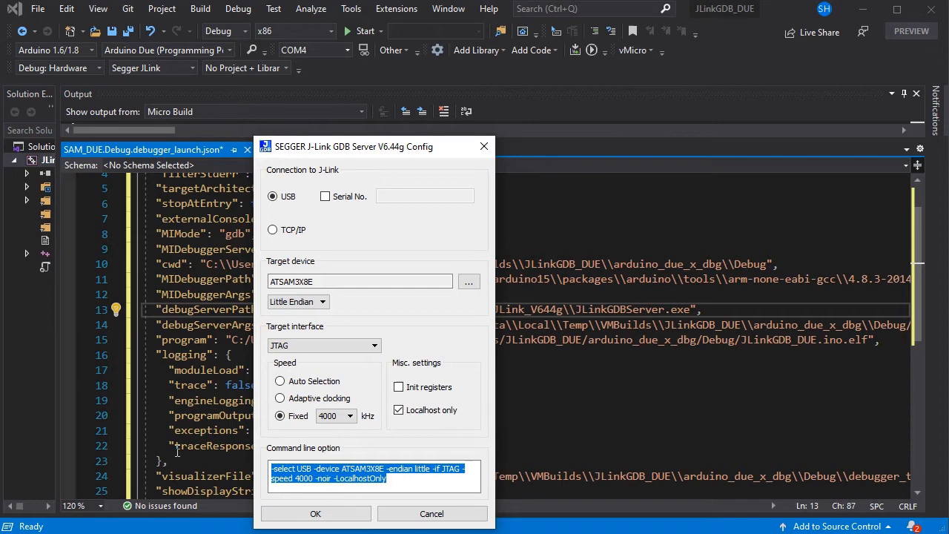
pyautogui.click(314, 514)
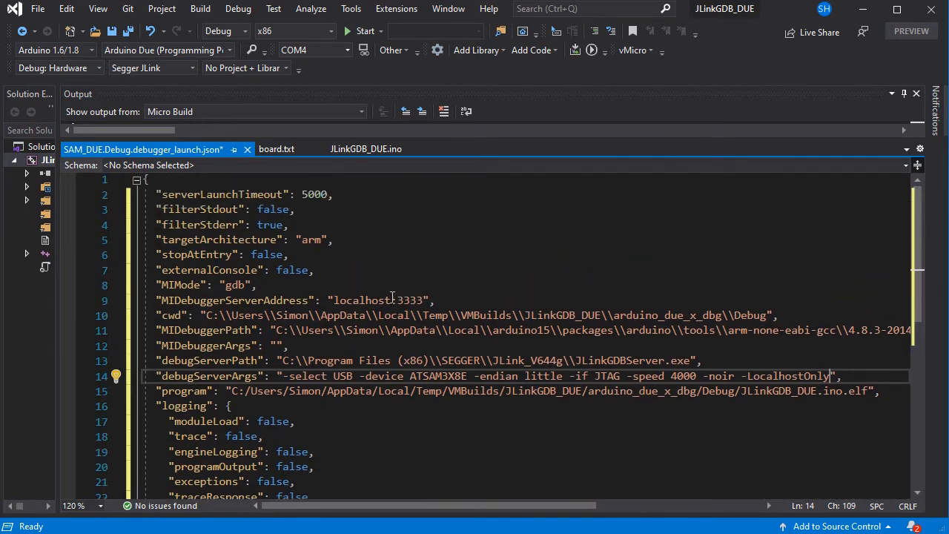
pyautogui.doubleClick(409, 300)
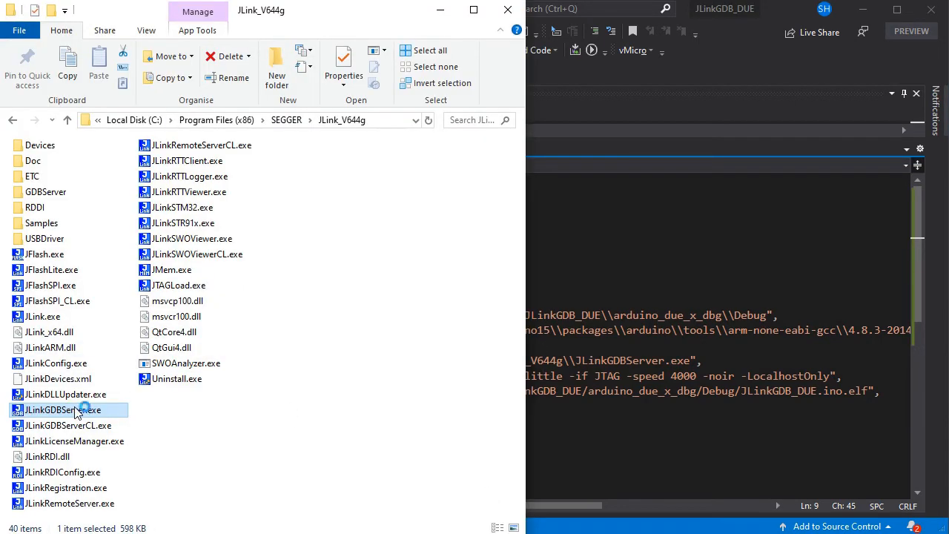
# Launch JLinkGDBServer.exe and accept its ATSAM3X8E USB/JTAG 4000 kHz settings.
pyautogui.doubleClick(68, 409)
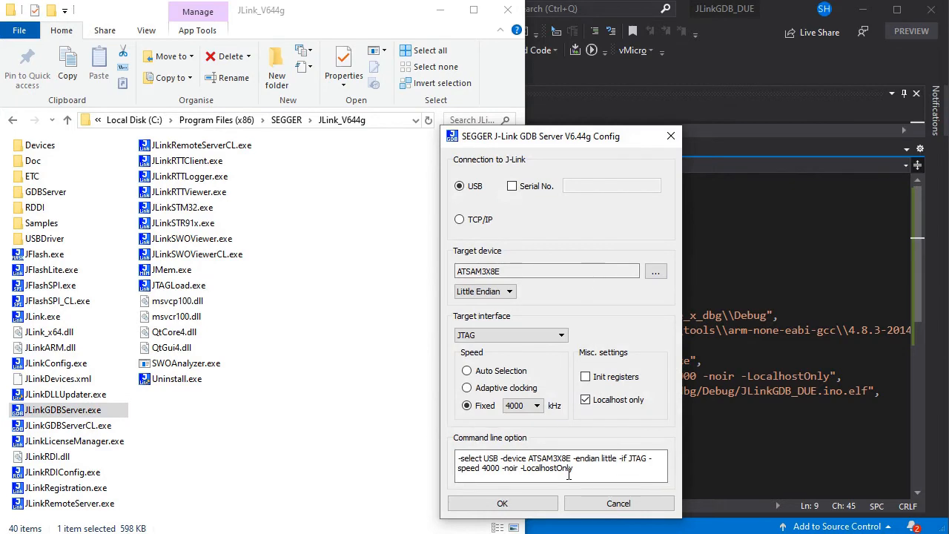
pyautogui.moveTo(501, 502)
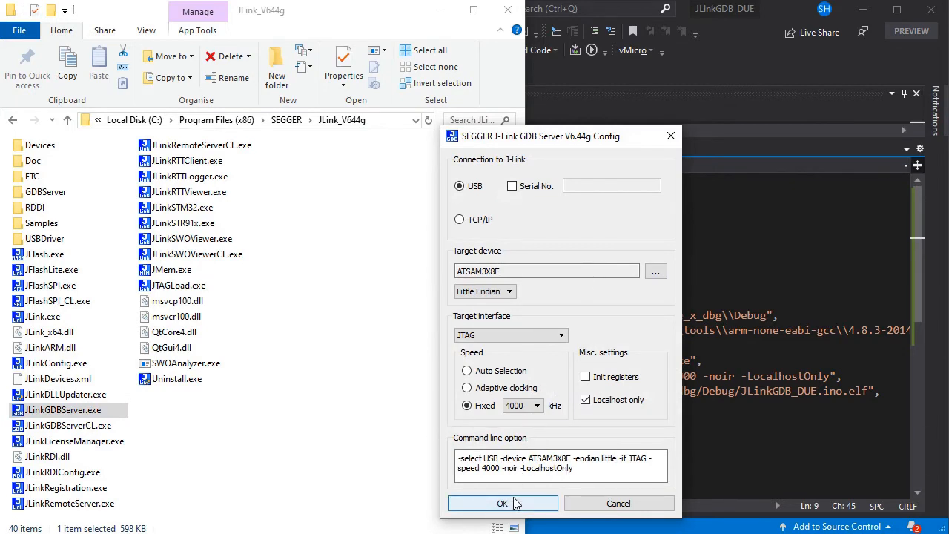
pyautogui.click(501, 503)
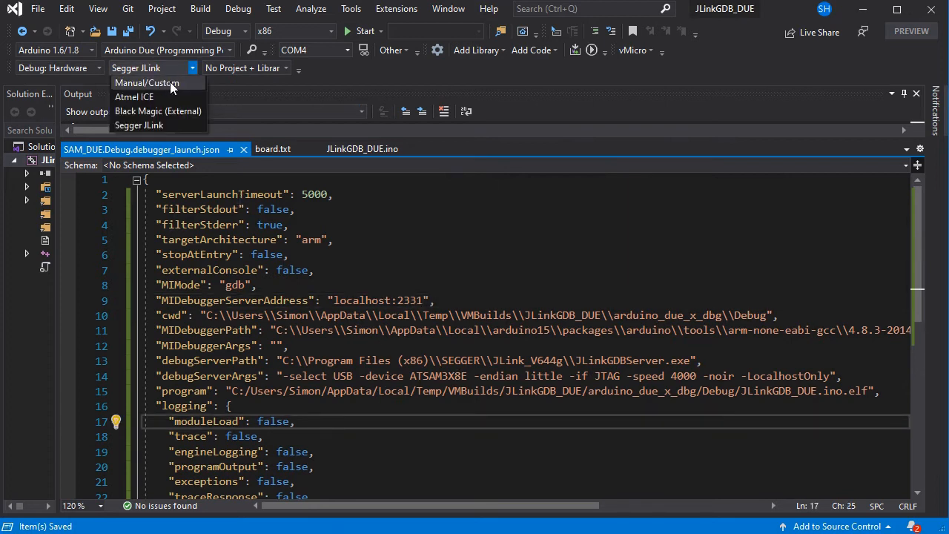
# Select the Manual/Custom debugger, return to JLinkGDB_DUE.ino and start debugging to the line-25 breakpoint.
pyautogui.click(145, 83)
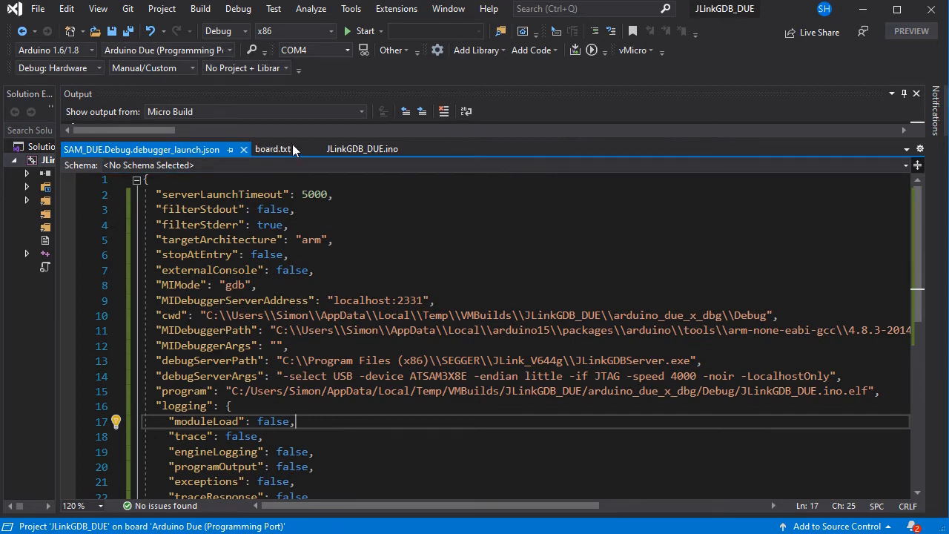
pyautogui.click(362, 148)
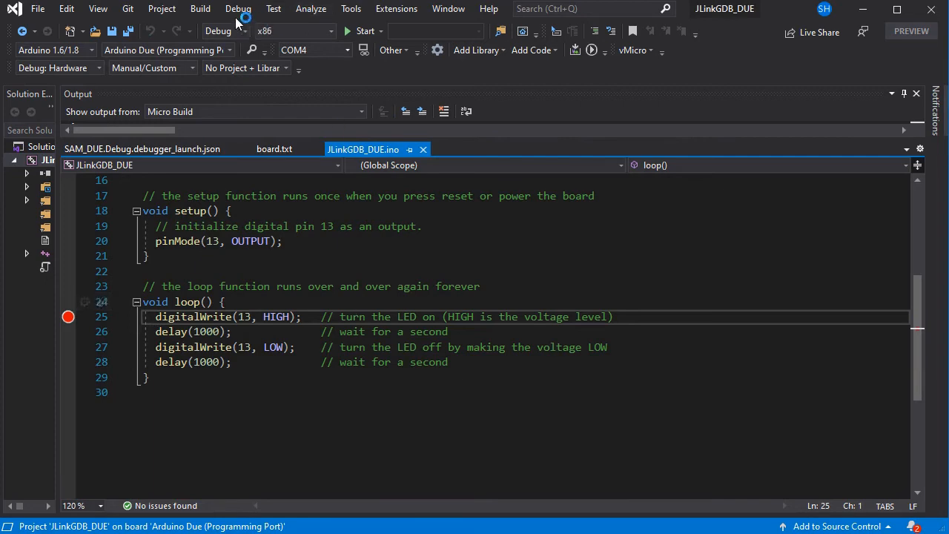
pyautogui.click(238, 9)
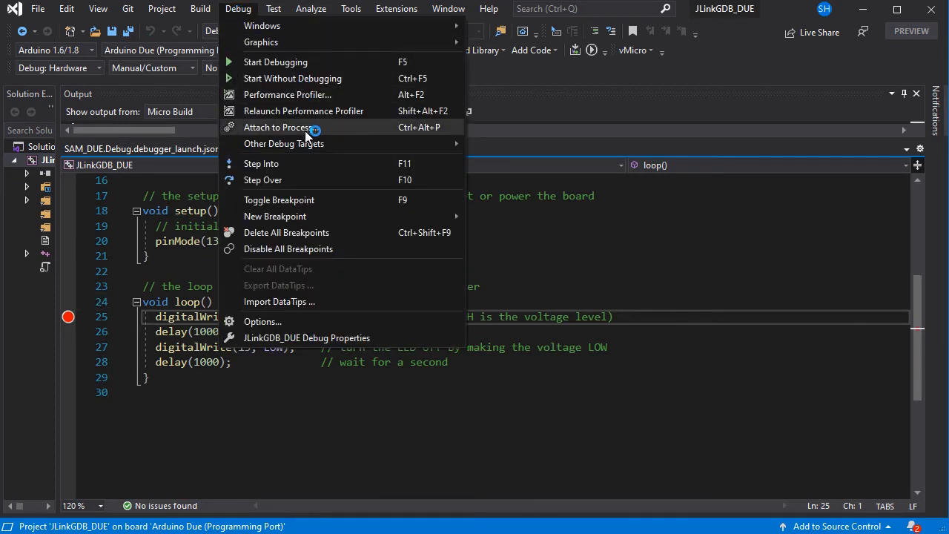
pyautogui.click(276, 62)
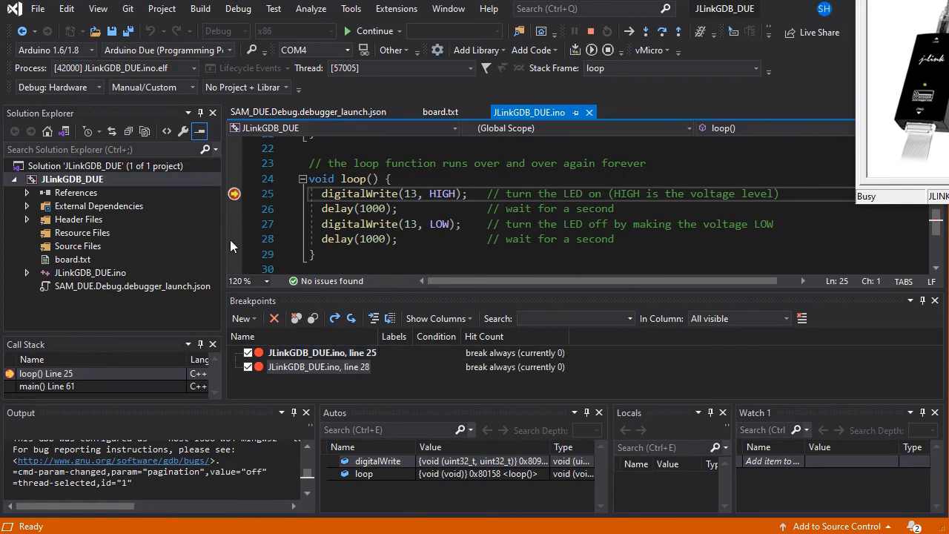
# Continue execution repeatedly, halting alternately at the breakpoints on lines 25 and 28.
pyautogui.click(234, 238)
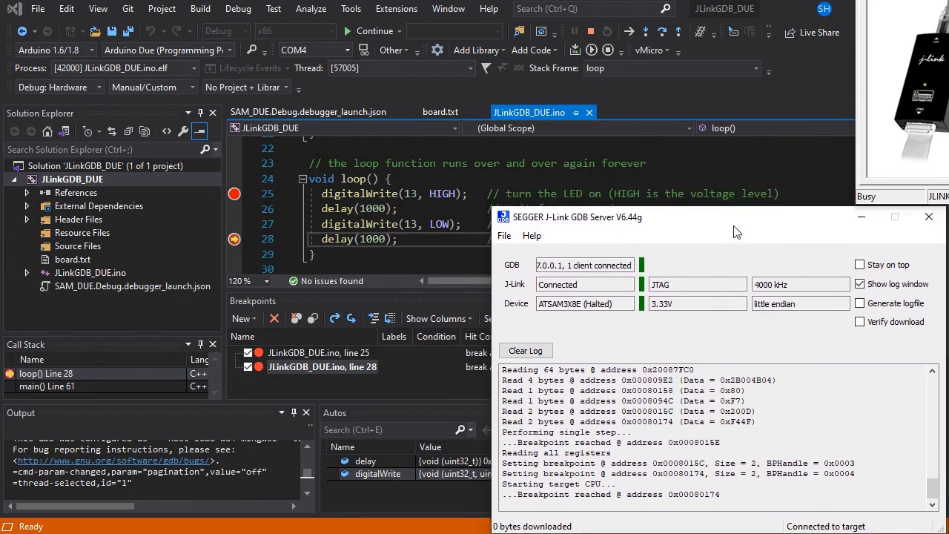
pyautogui.moveTo(857, 273)
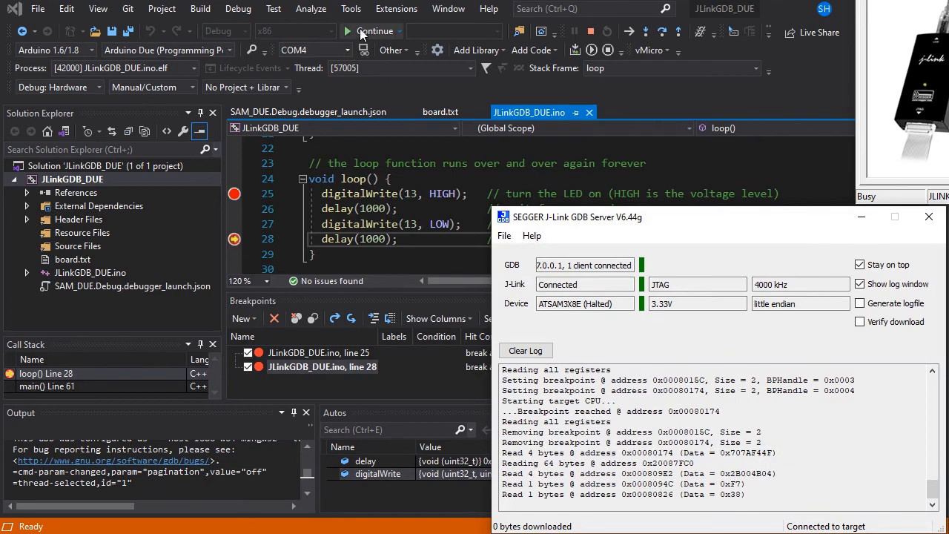
pyautogui.click(375, 31)
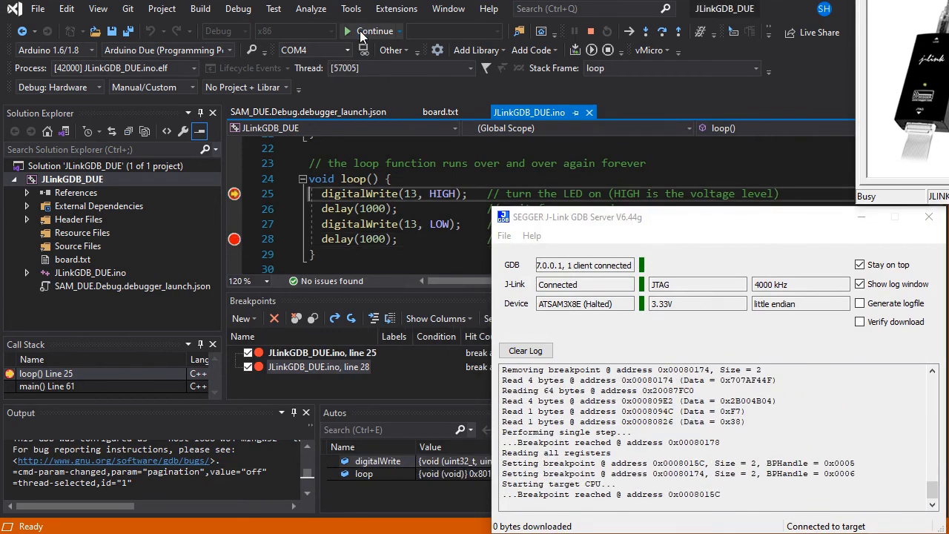
pyautogui.click(347, 32)
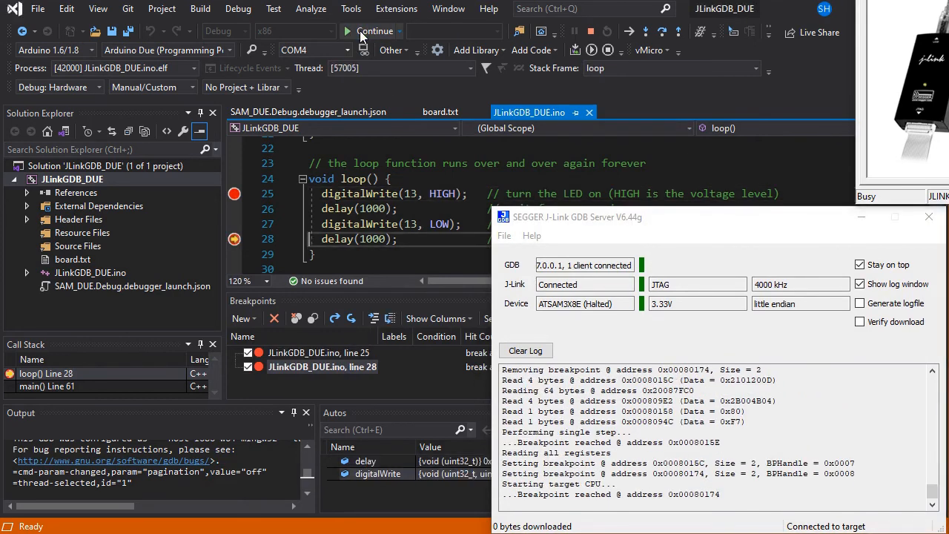